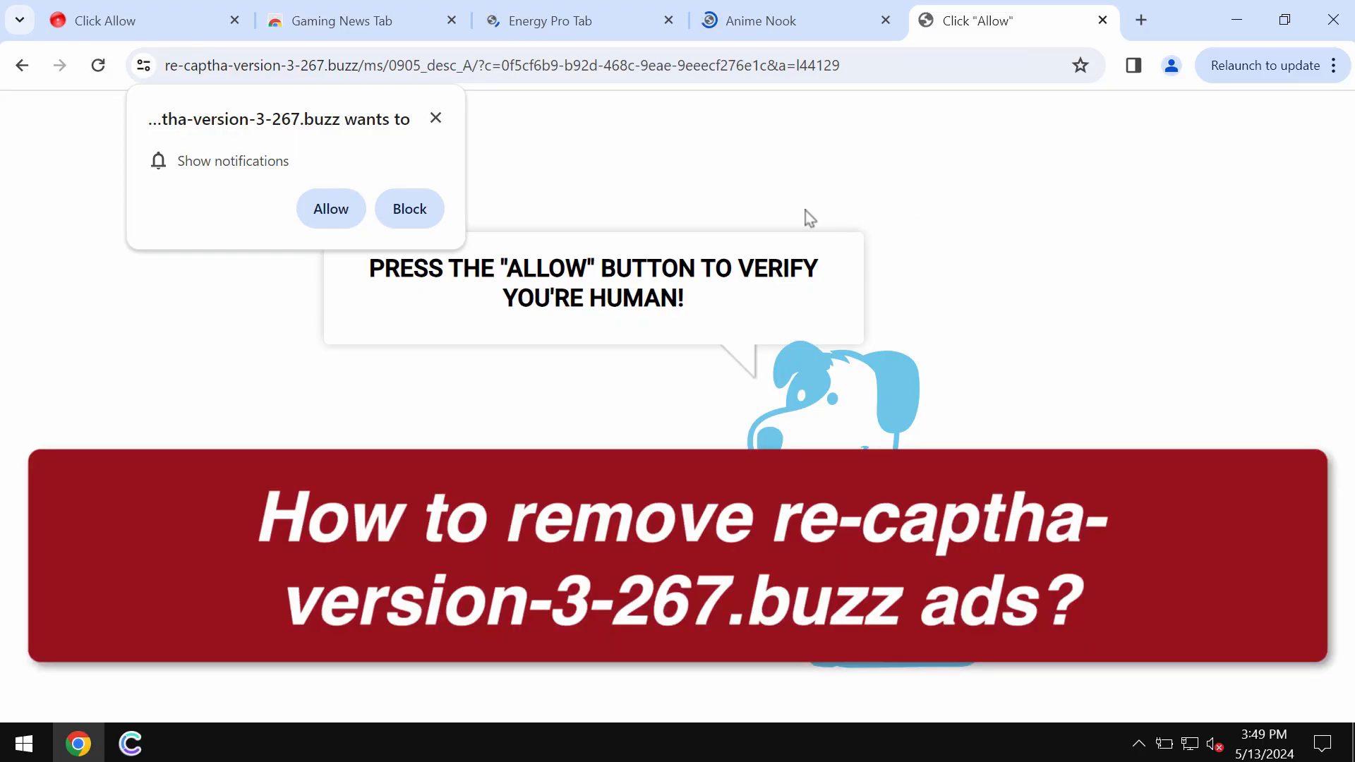
- Allow the scam page to send notifications from its permission prompt
{"action": "left_click", "coordinate": [813, 65]}
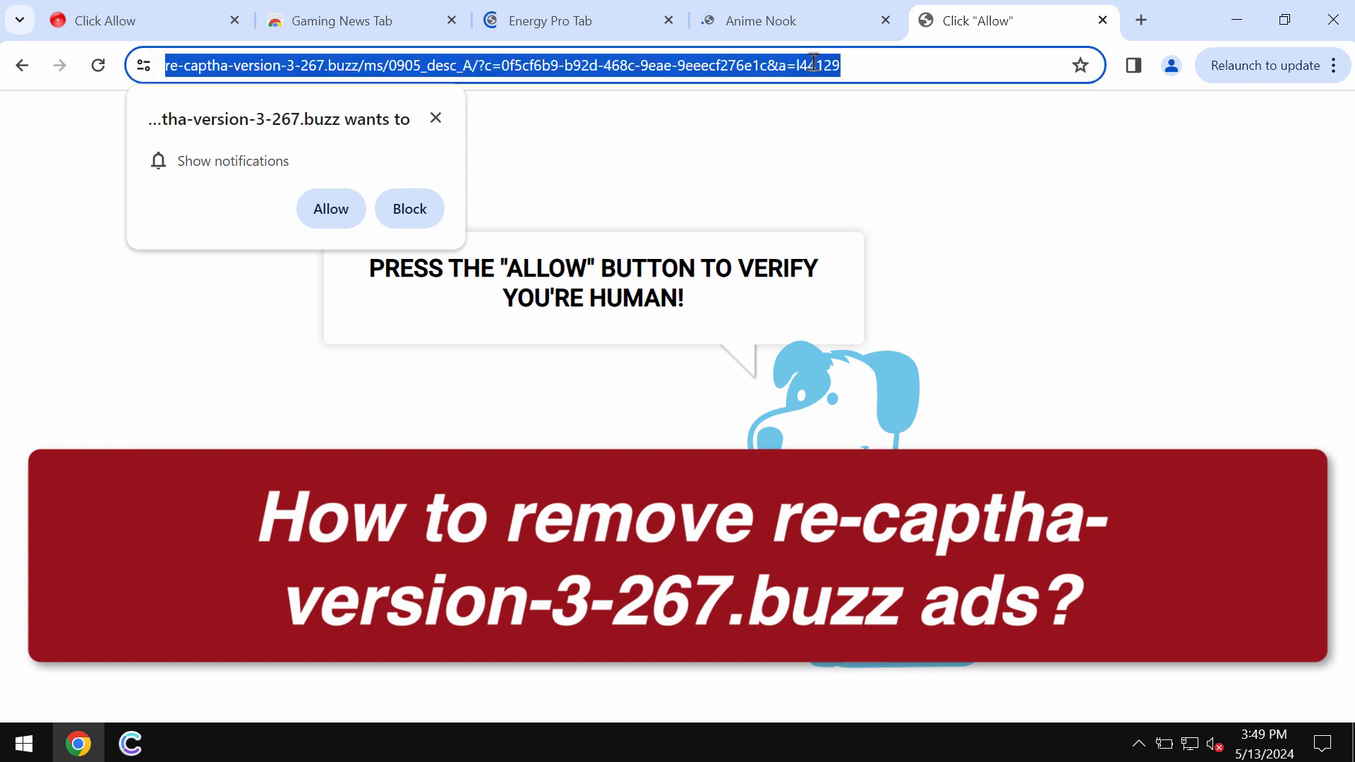
{"action": "mouse_move", "coordinate": [978, 65]}
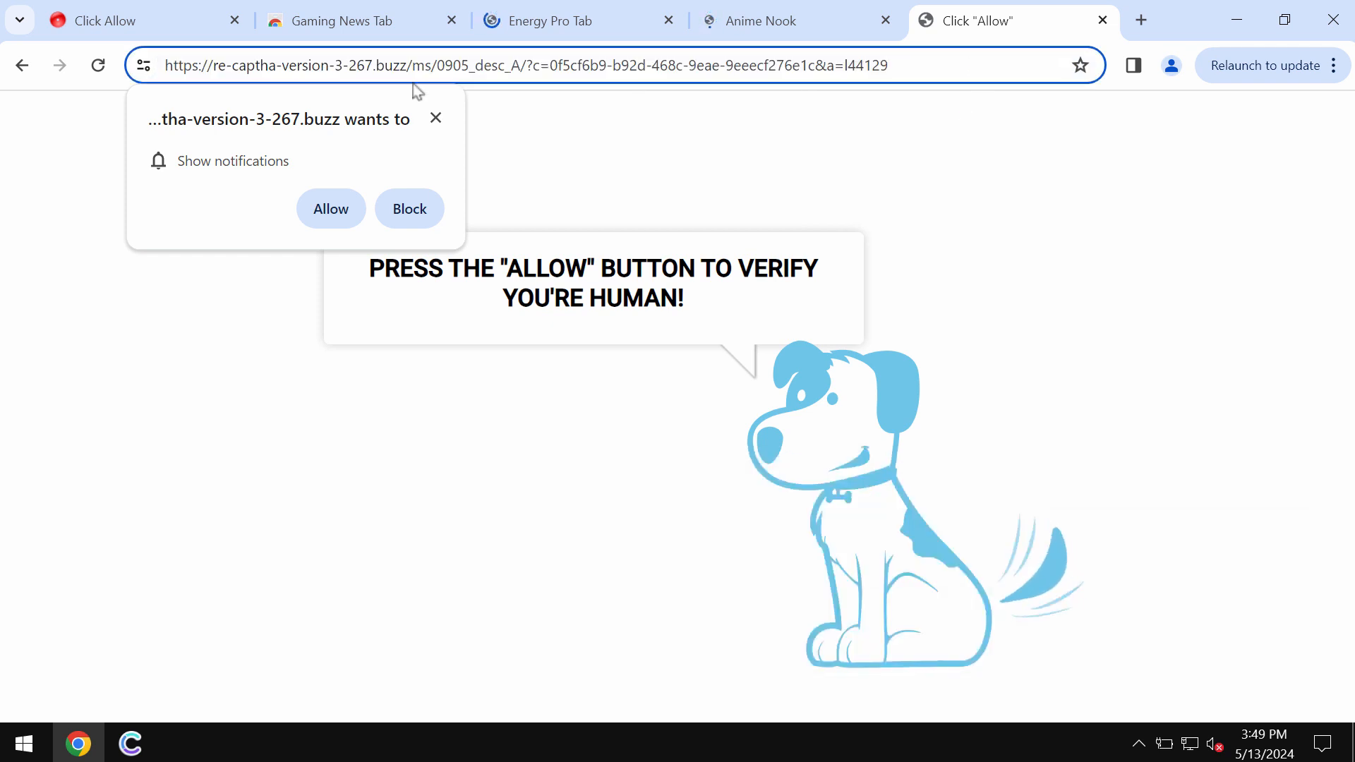
{"action": "left_click", "coordinate": [344, 20]}
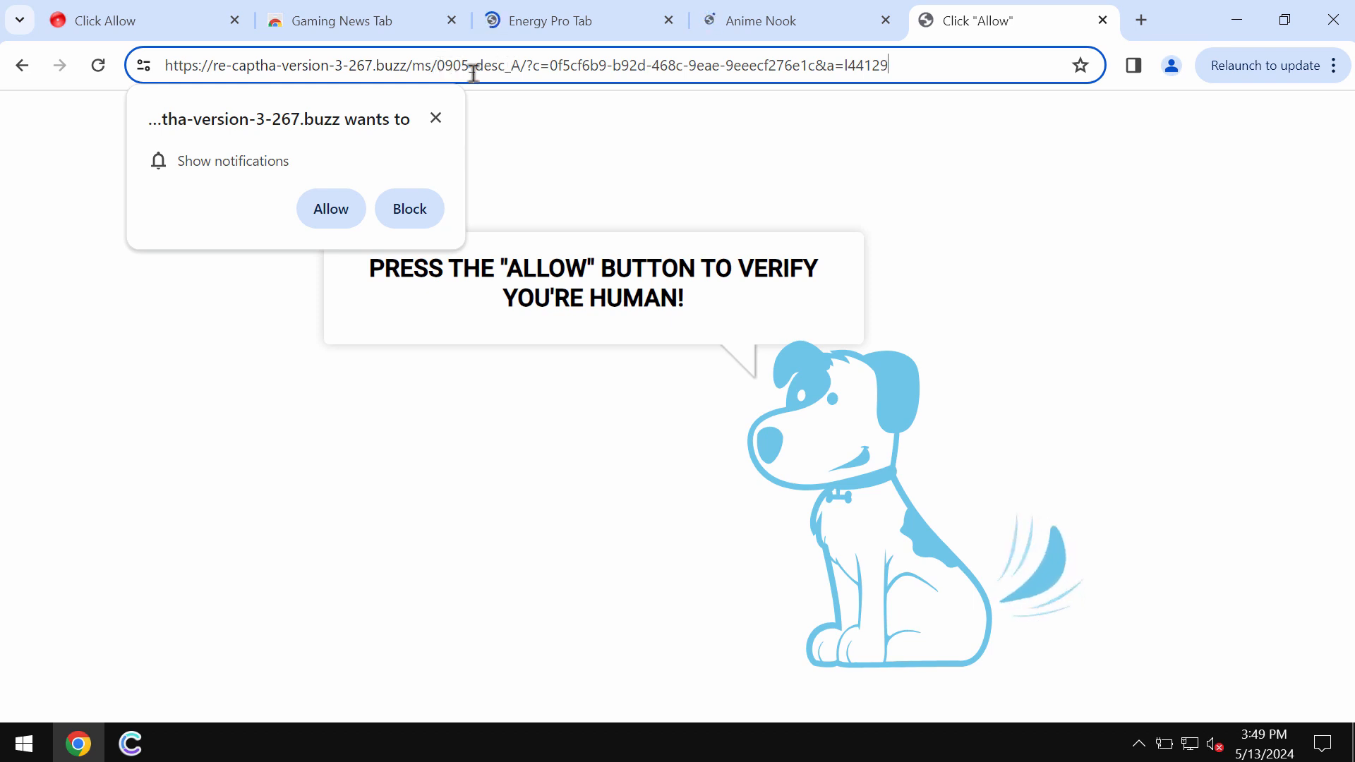
{"action": "mouse_move", "coordinate": [350, 171]}
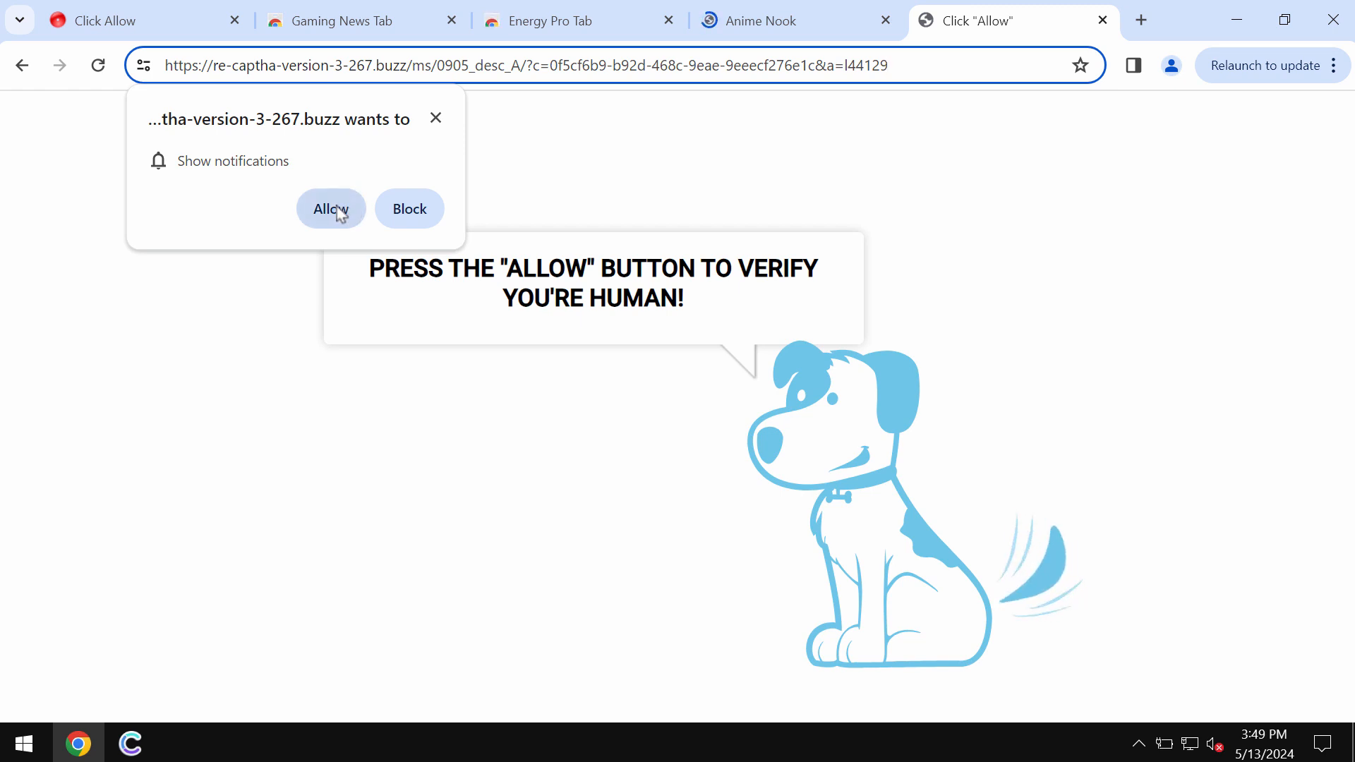
{"action": "left_click", "coordinate": [331, 209]}
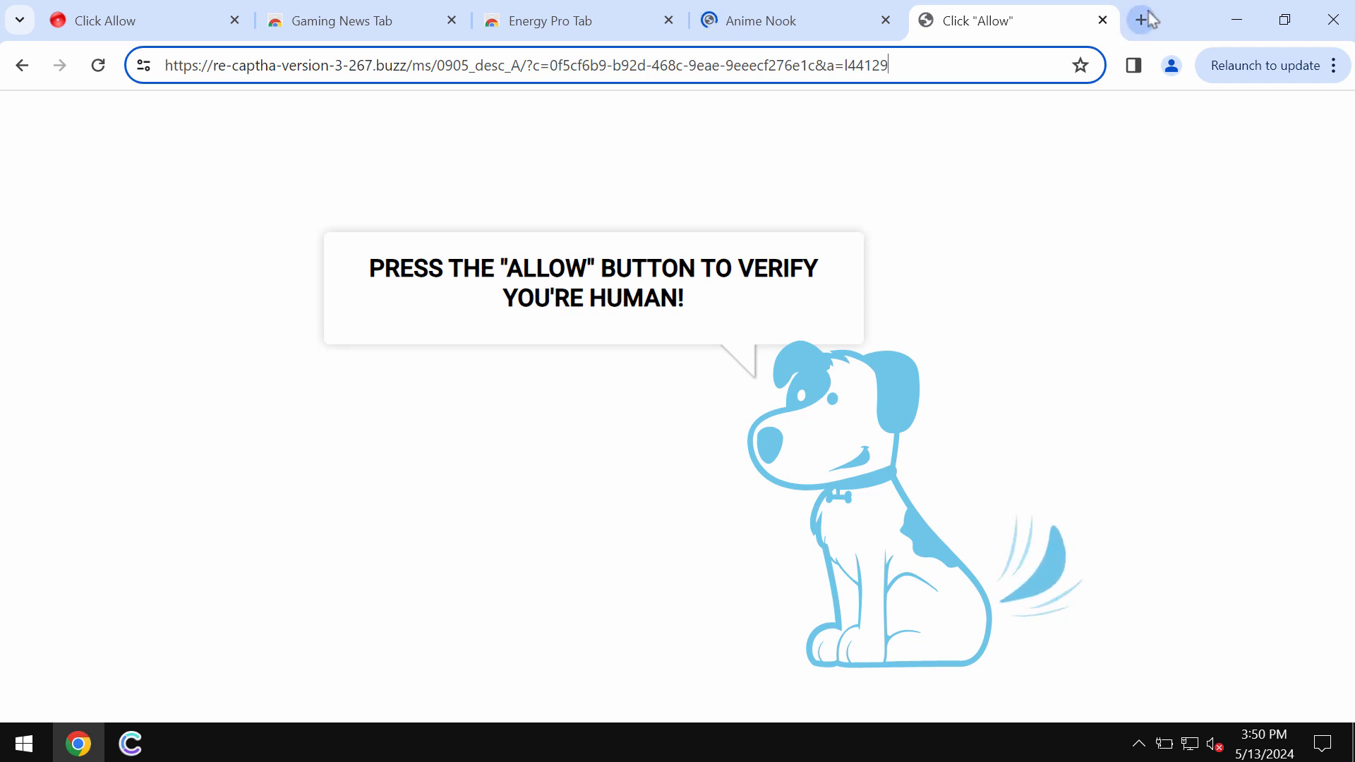
{"action": "mouse_move", "coordinate": [1142, 20]}
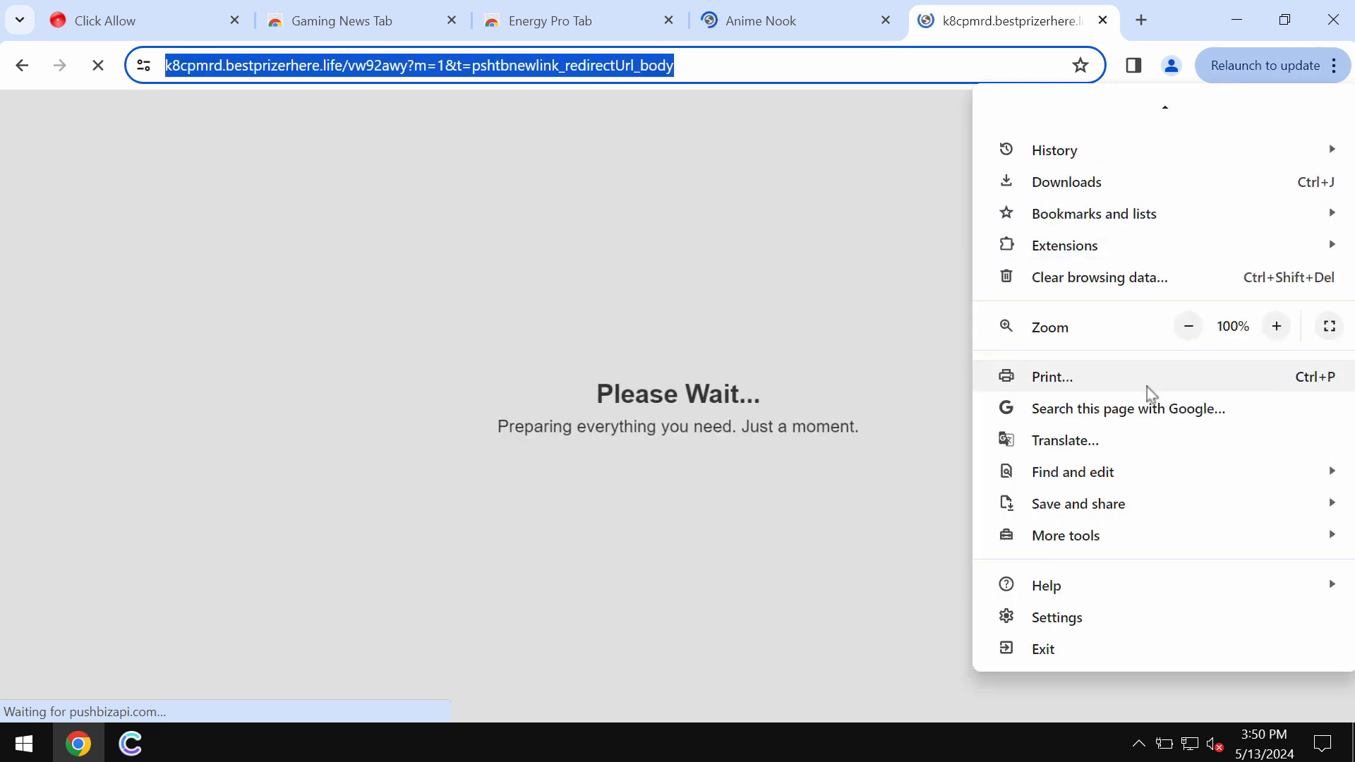
- Reach Settings > Privacy and security > Site settings > Notifications listing allowed and blocked sites
{"action": "left_click", "coordinate": [1056, 618]}
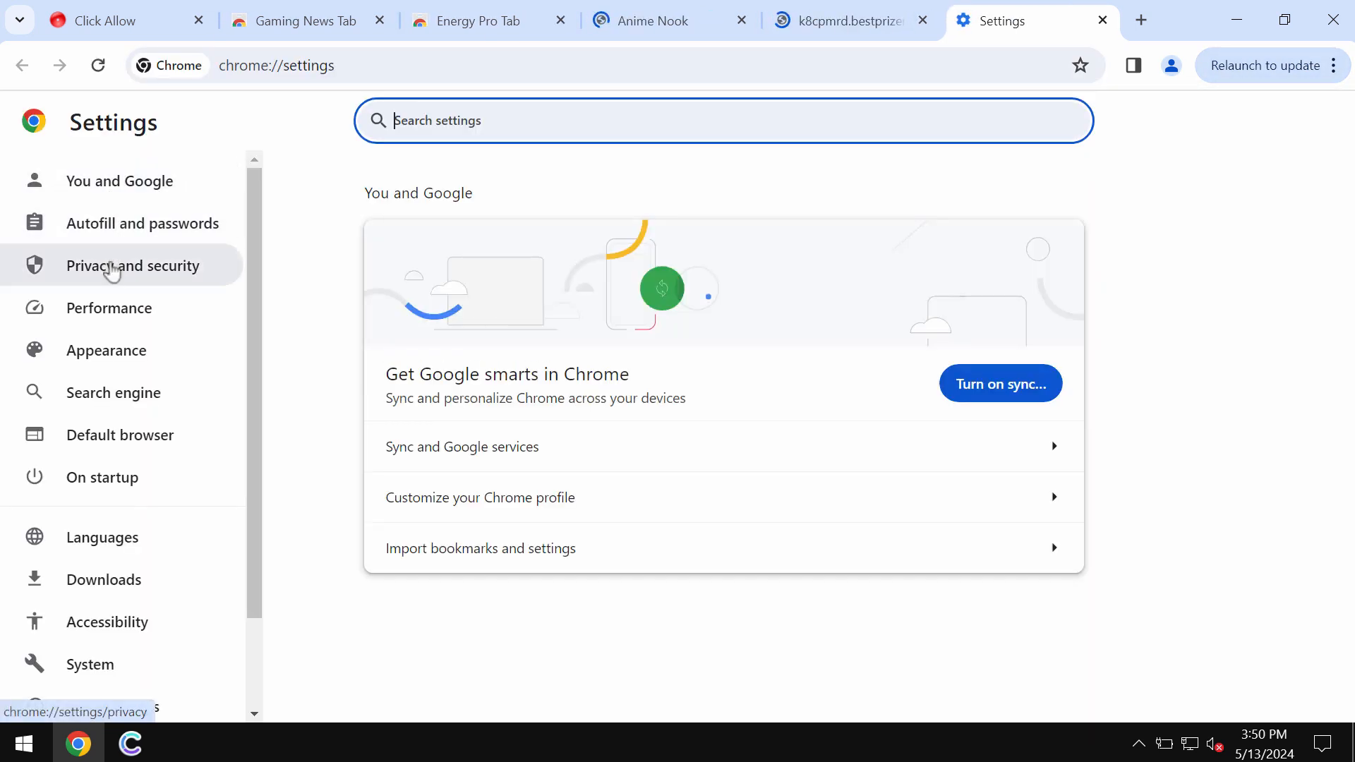
{"action": "left_click", "coordinate": [132, 265]}
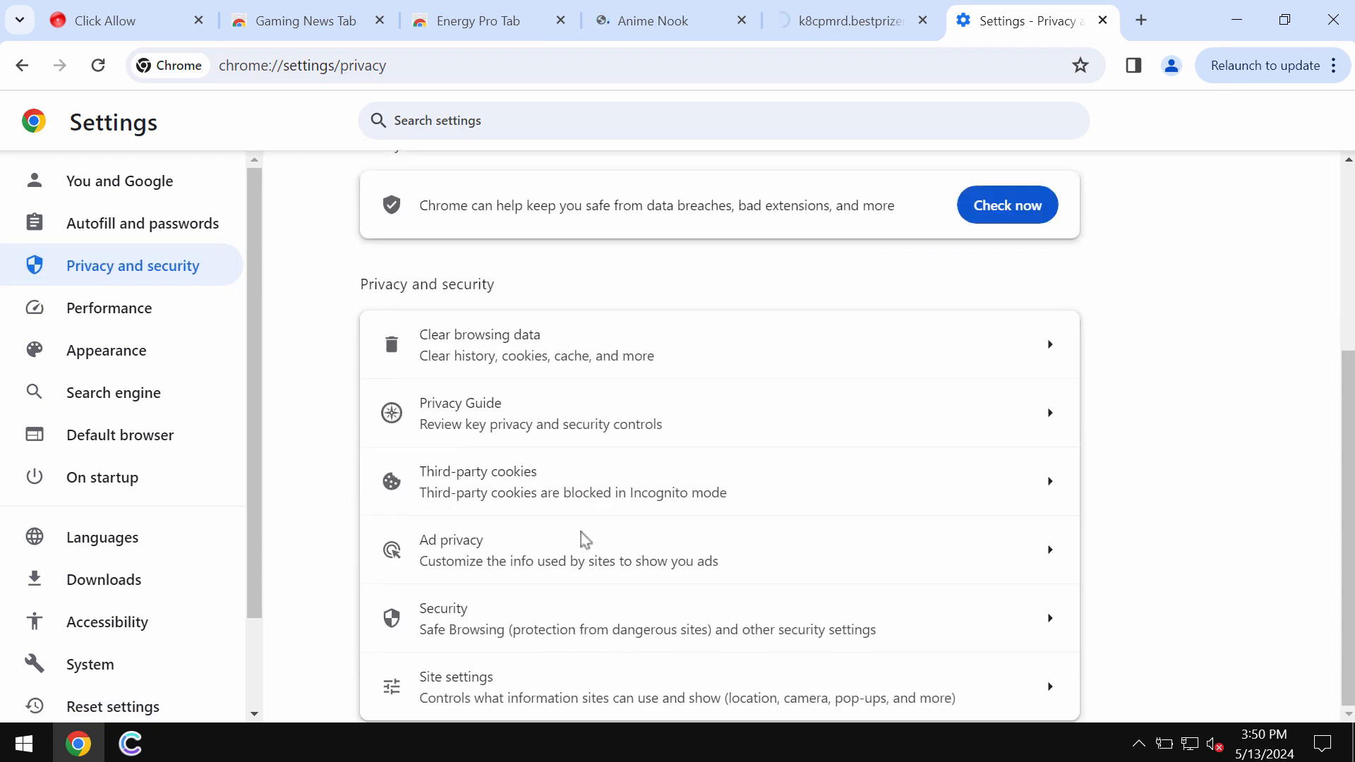
{"action": "left_click", "coordinate": [456, 686]}
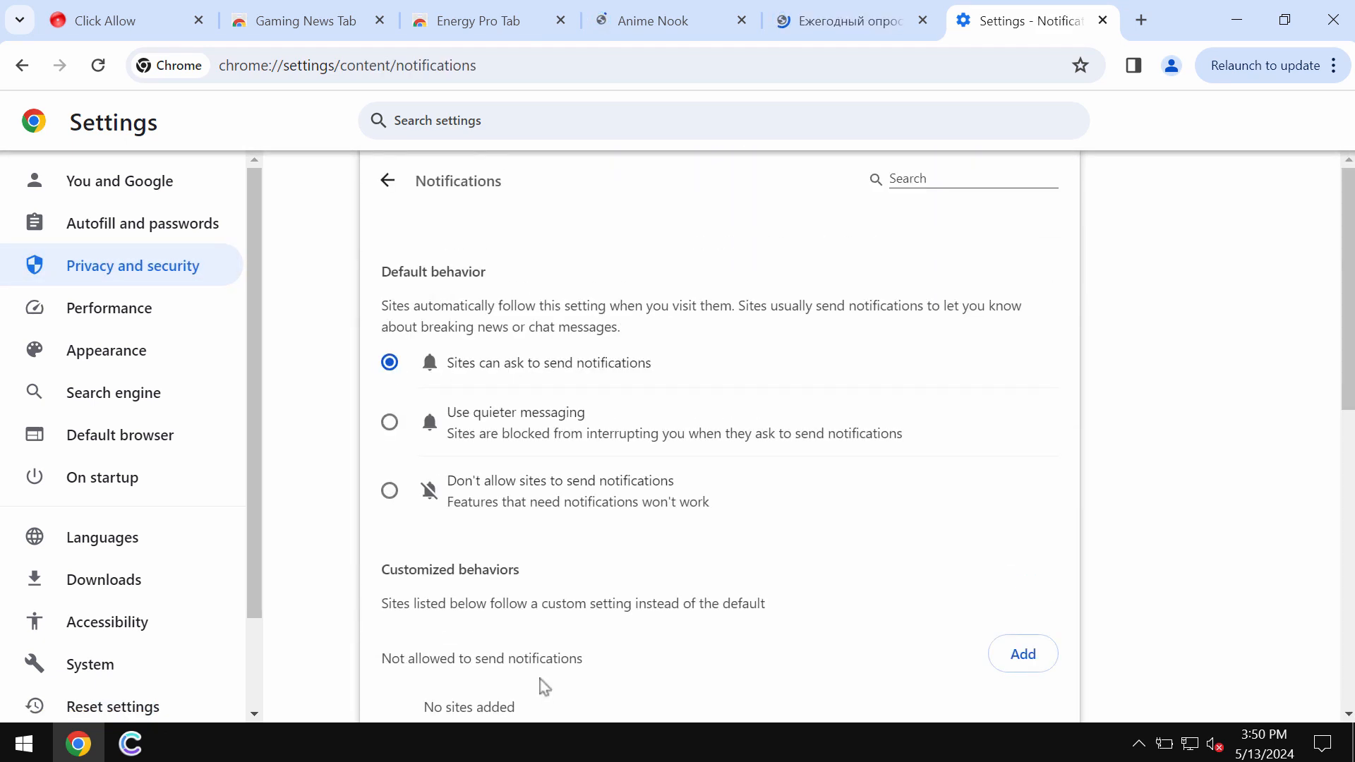
{"action": "scroll", "scroll_direction": "down", "scroll_amount": 3}
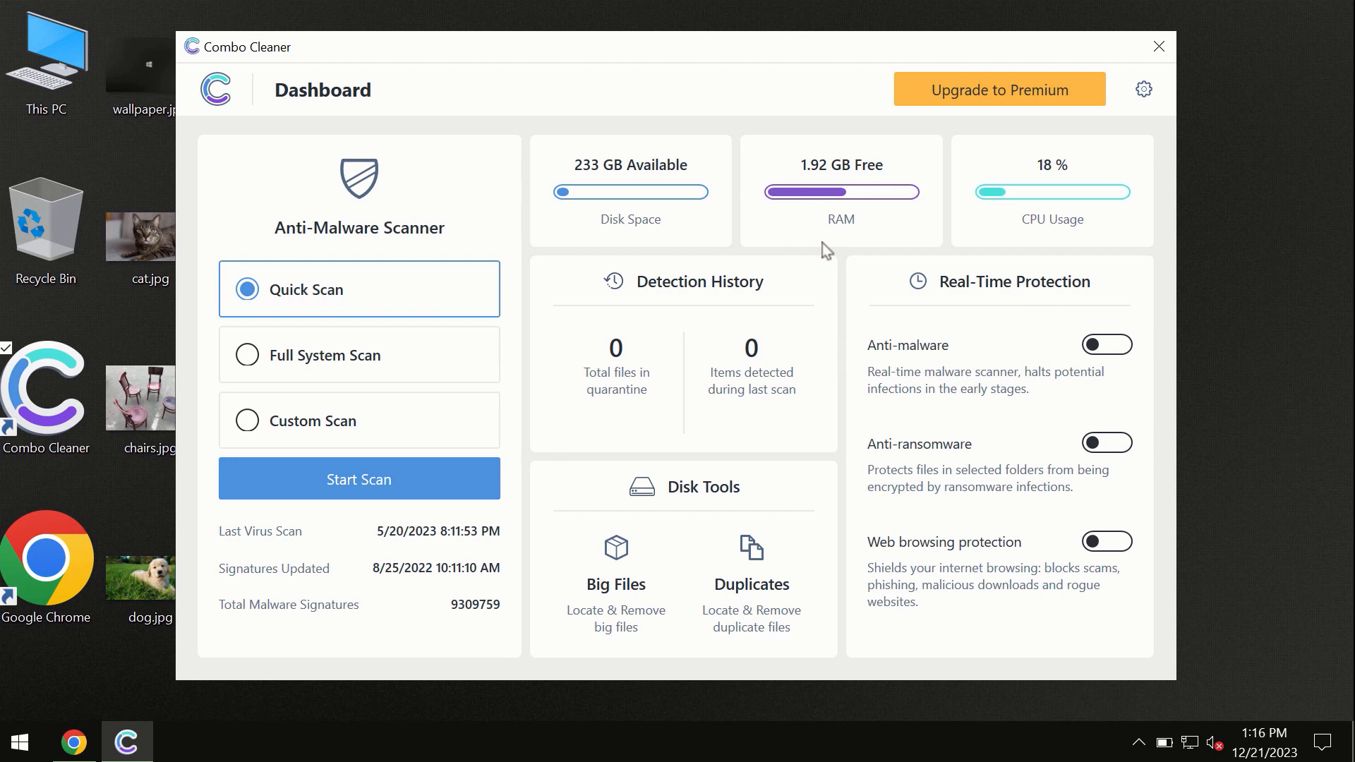
{"action": "mouse_move", "coordinate": [531, 93]}
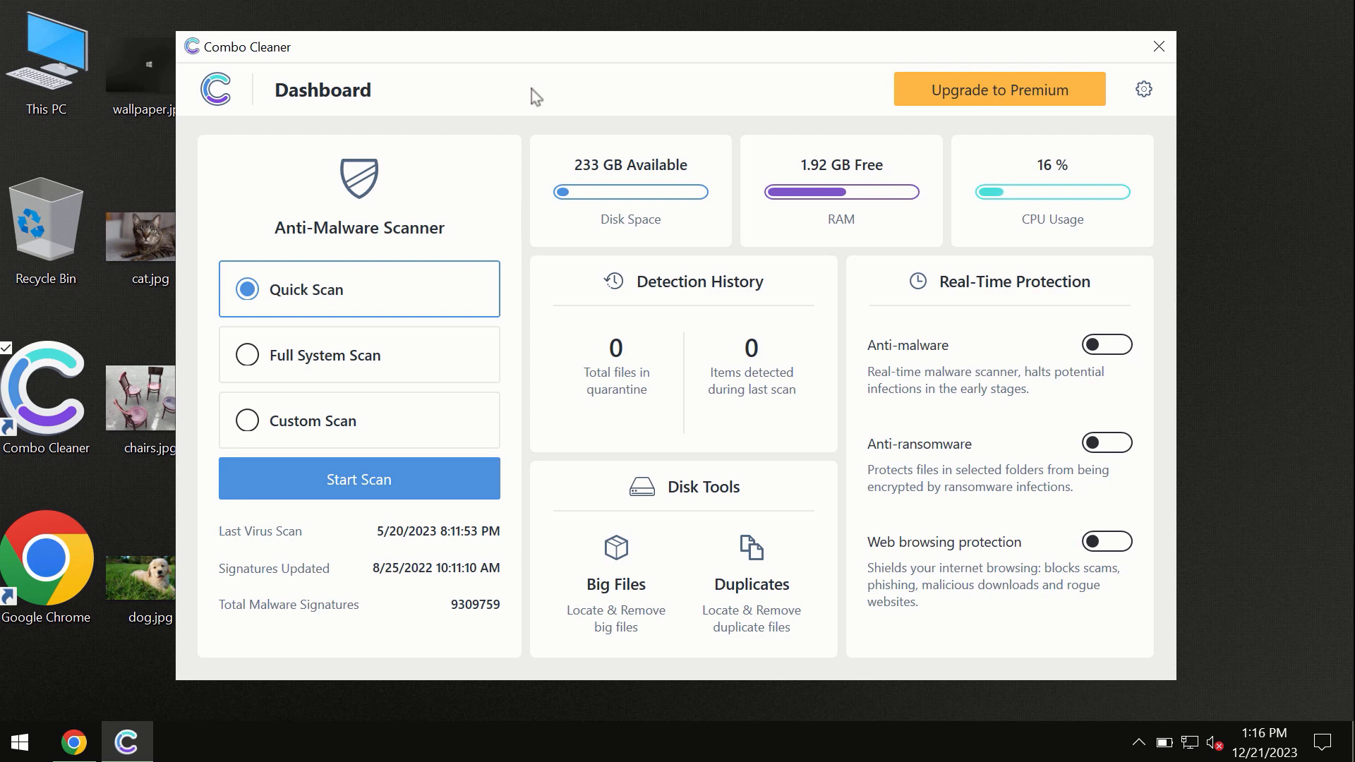
{"action": "mouse_move", "coordinate": [255, 307]}
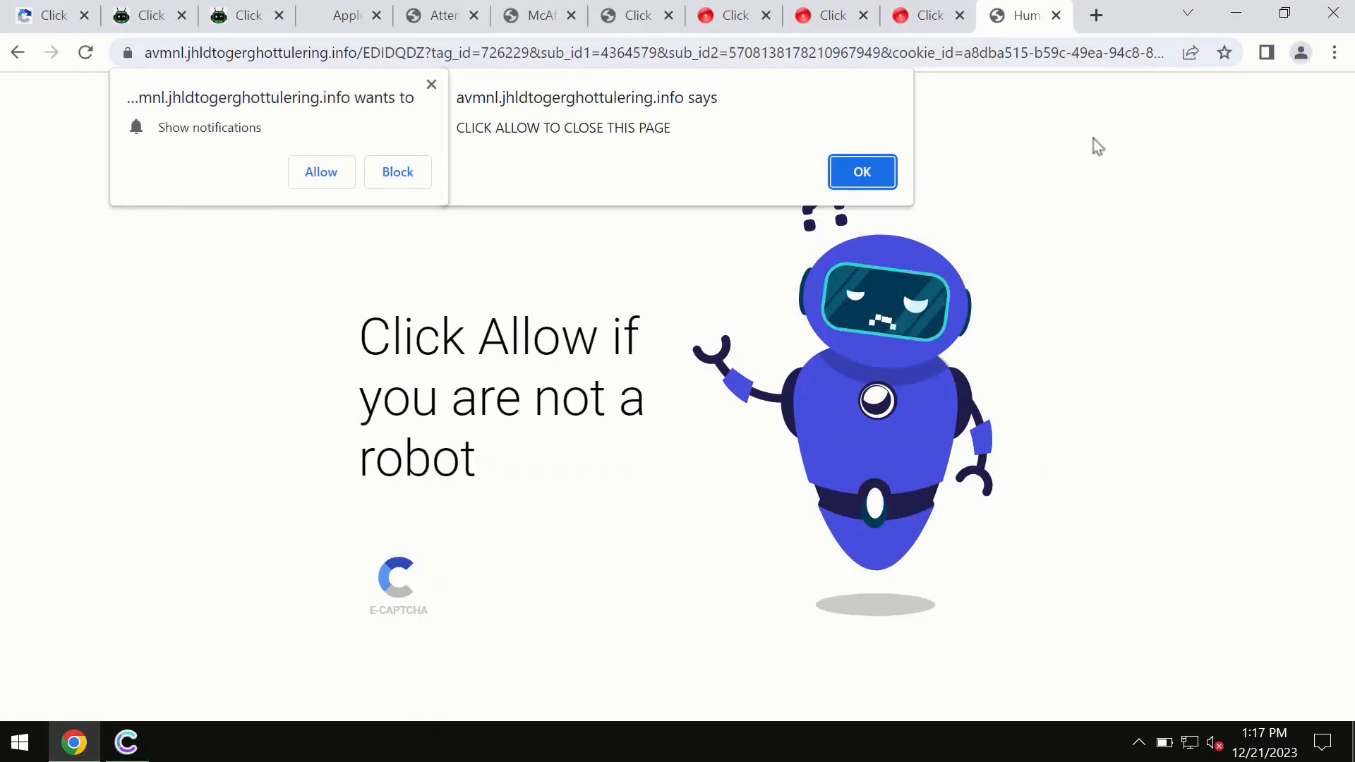
- Visit combocleaner.com in a new tab and pick a platform on its download page
{"action": "left_click", "coordinate": [1094, 14]}
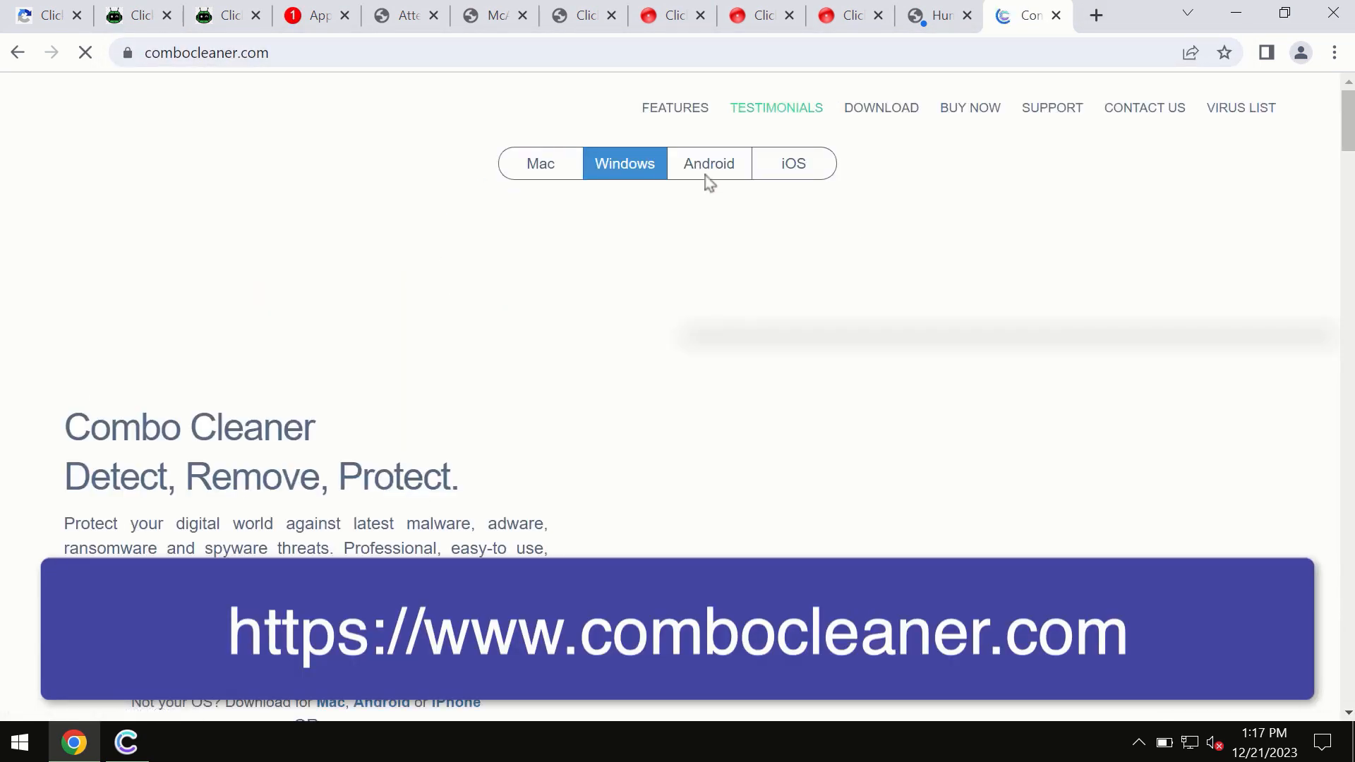
{"action": "mouse_move", "coordinate": [542, 185]}
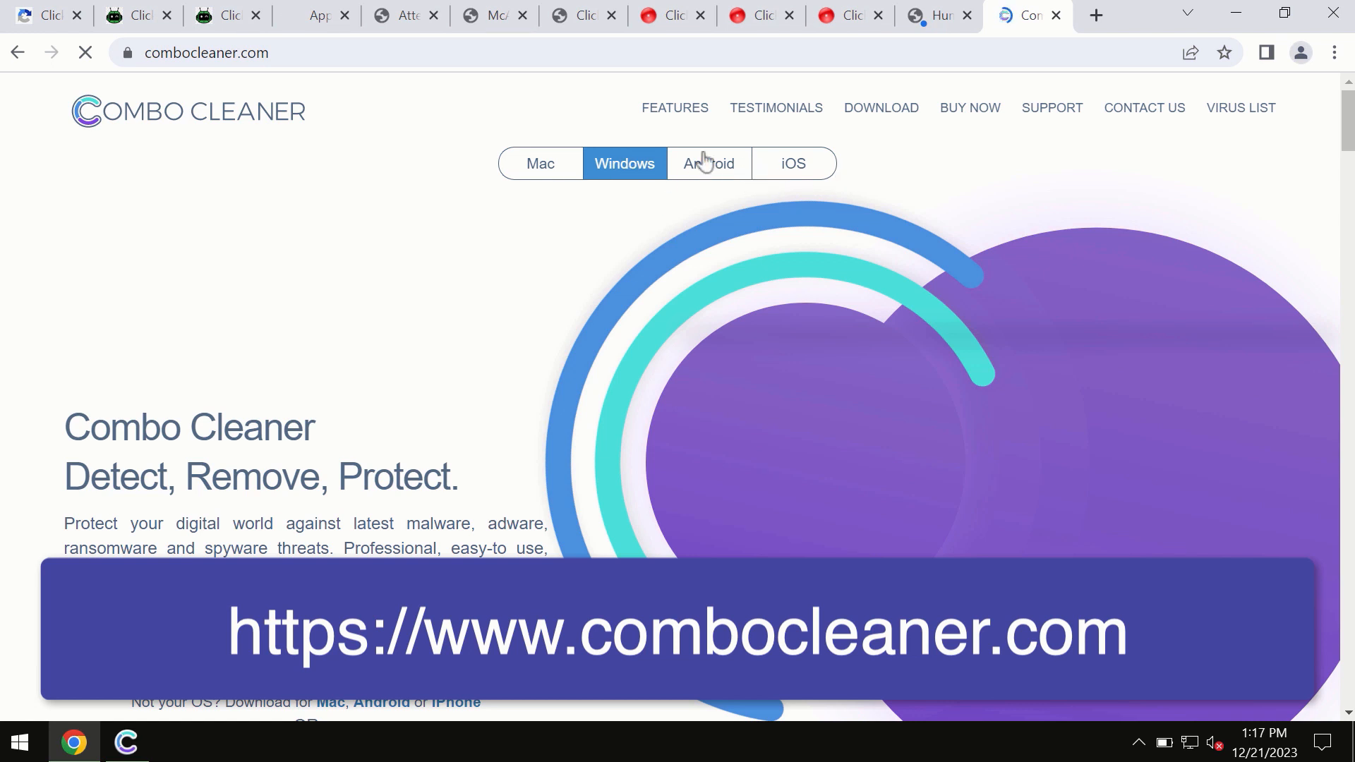
{"action": "left_click", "coordinate": [539, 163]}
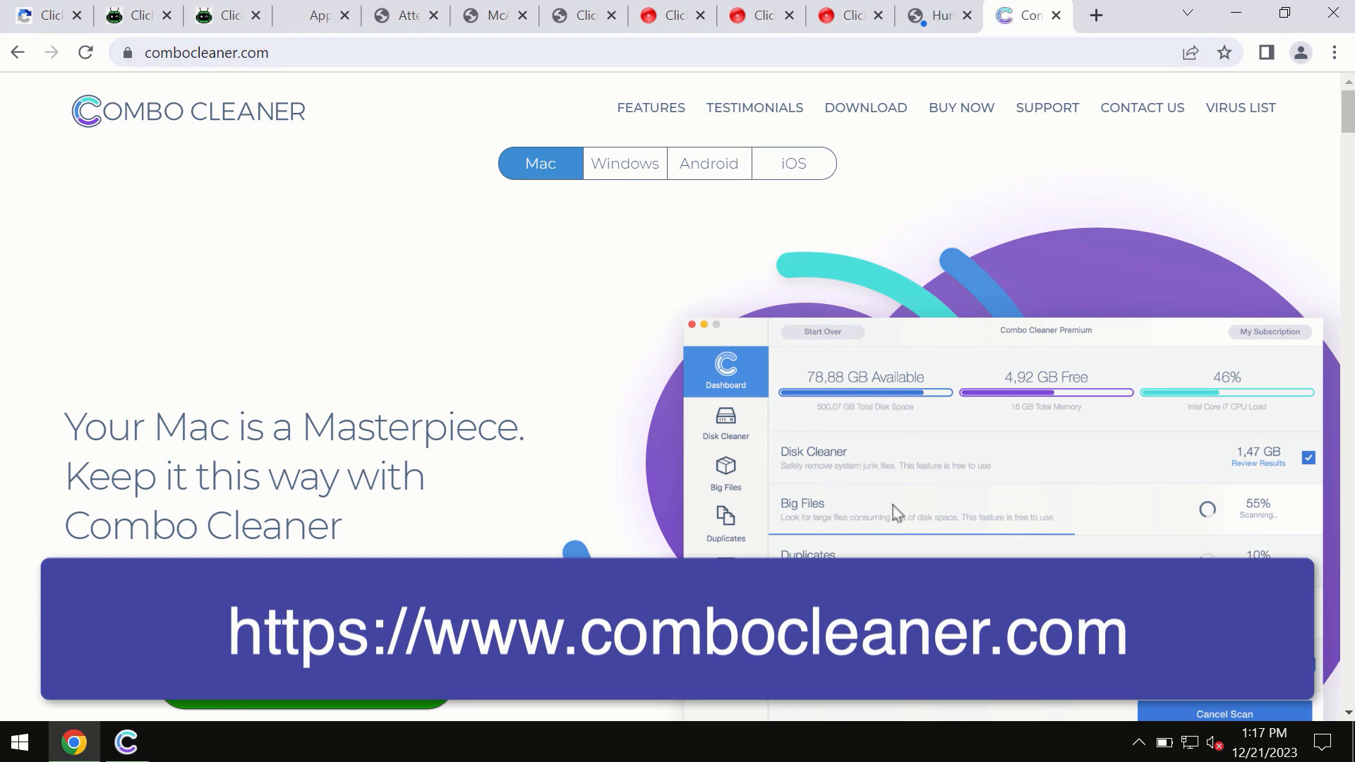
{"action": "left_click", "coordinate": [794, 163]}
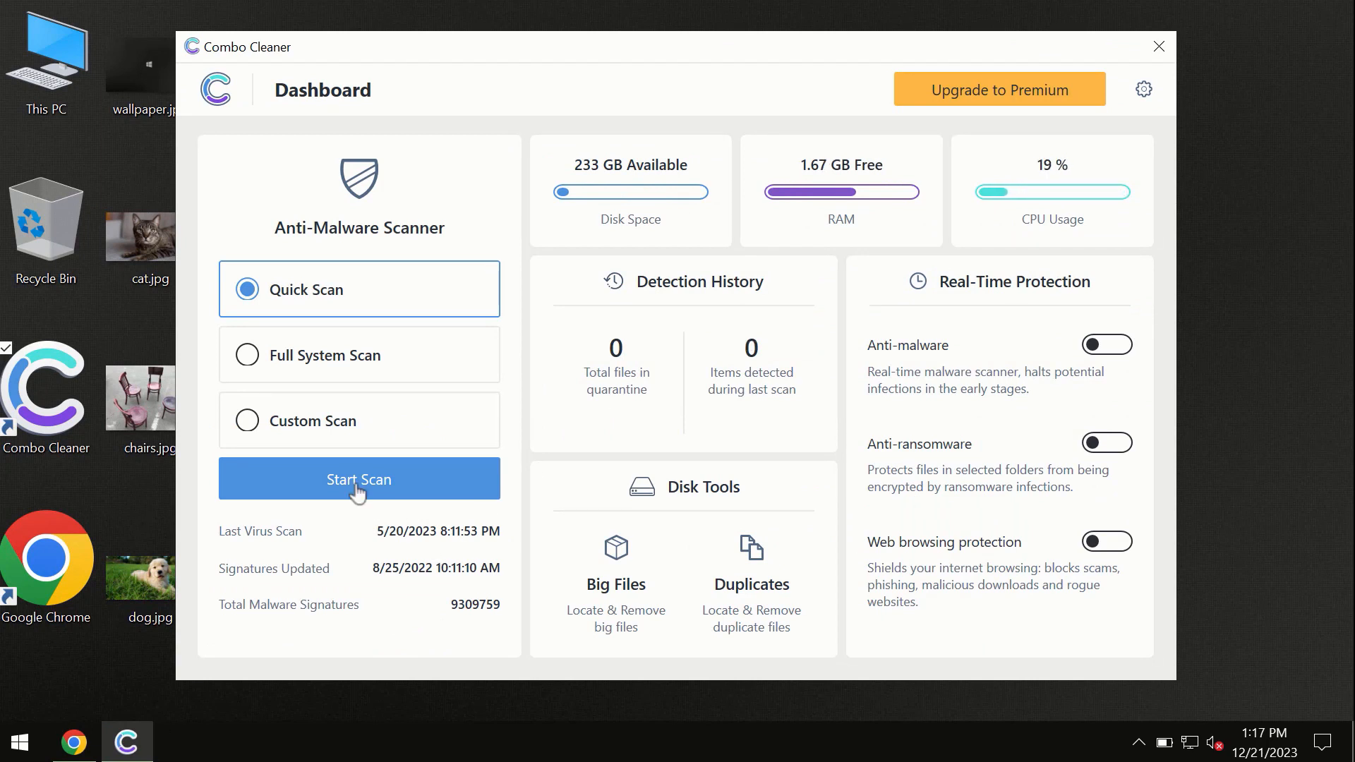
- Start a Quick Scan of commonly infected areas and let it progress
{"action": "left_click", "coordinate": [360, 478]}
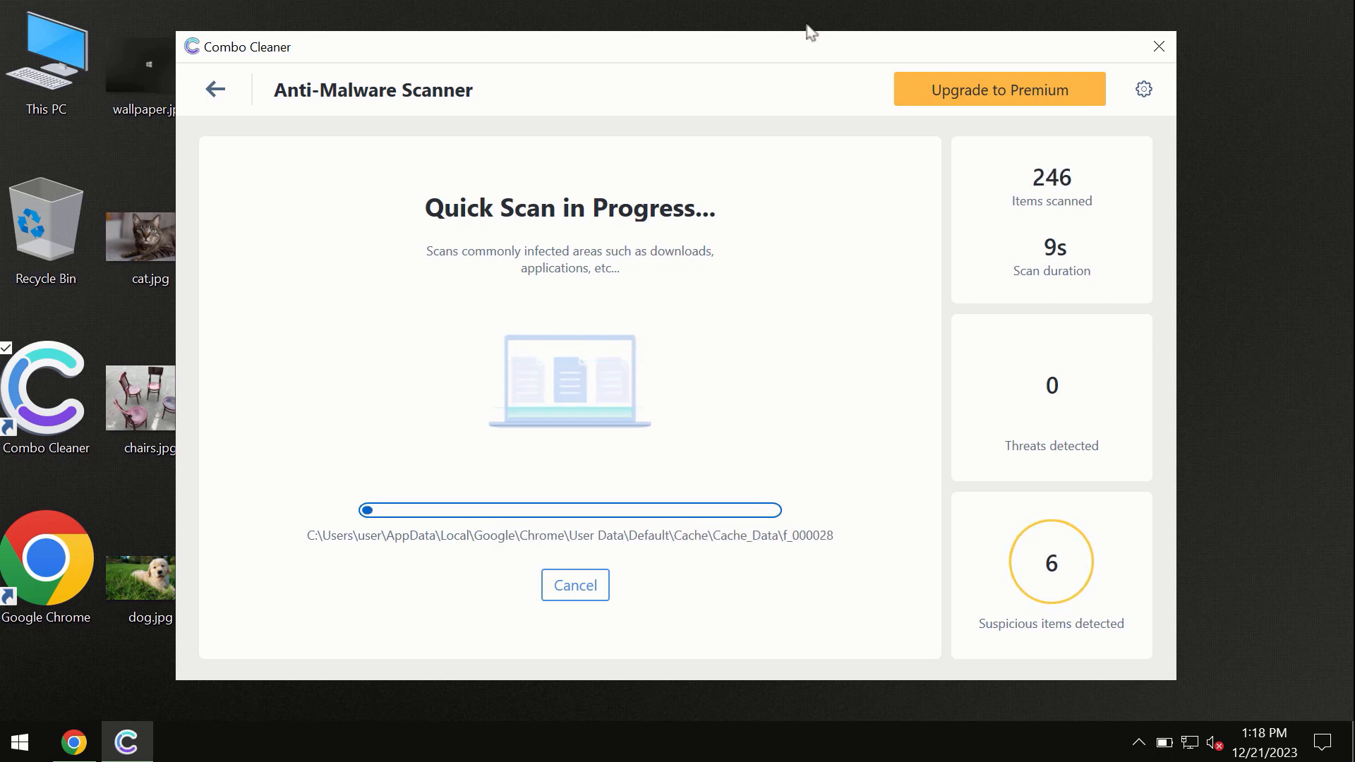
{"action": "mouse_move", "coordinate": [709, 192]}
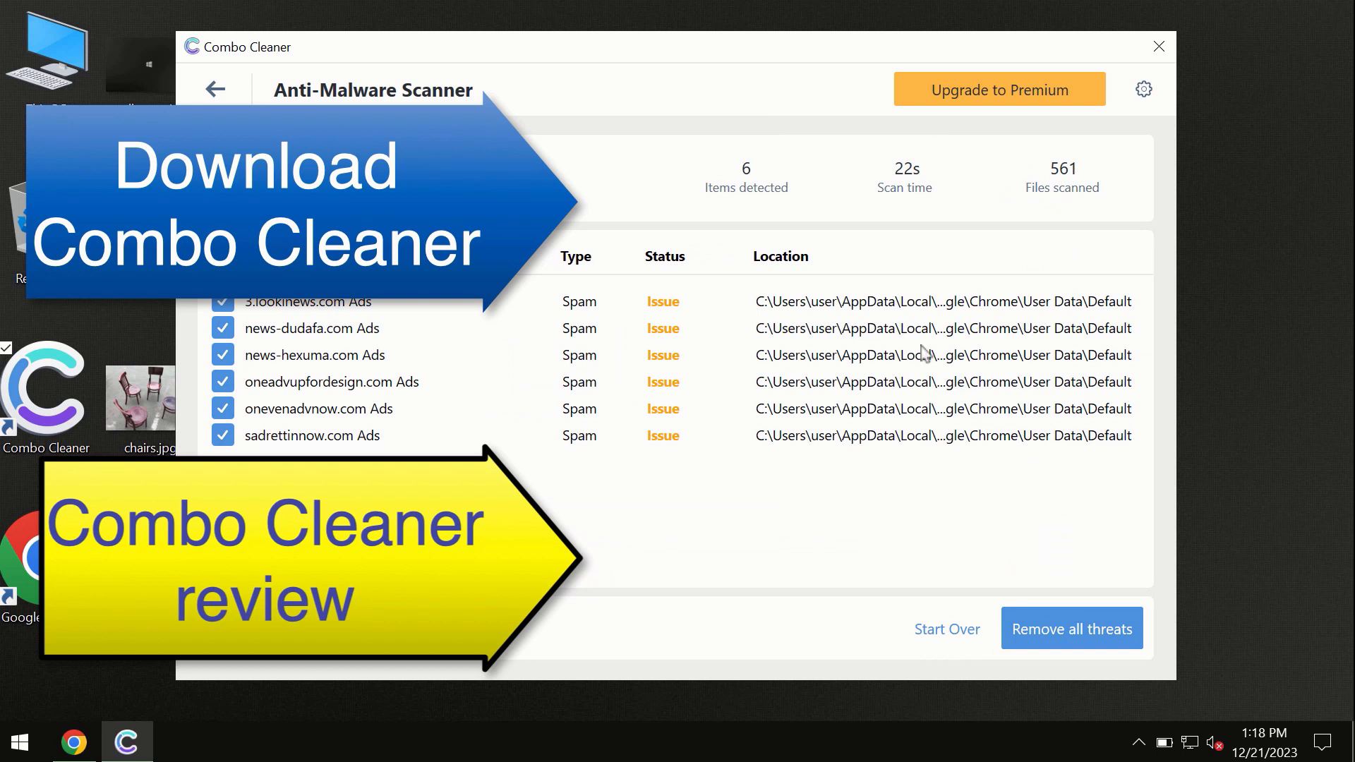
{"action": "mouse_move", "coordinate": [710, 62]}
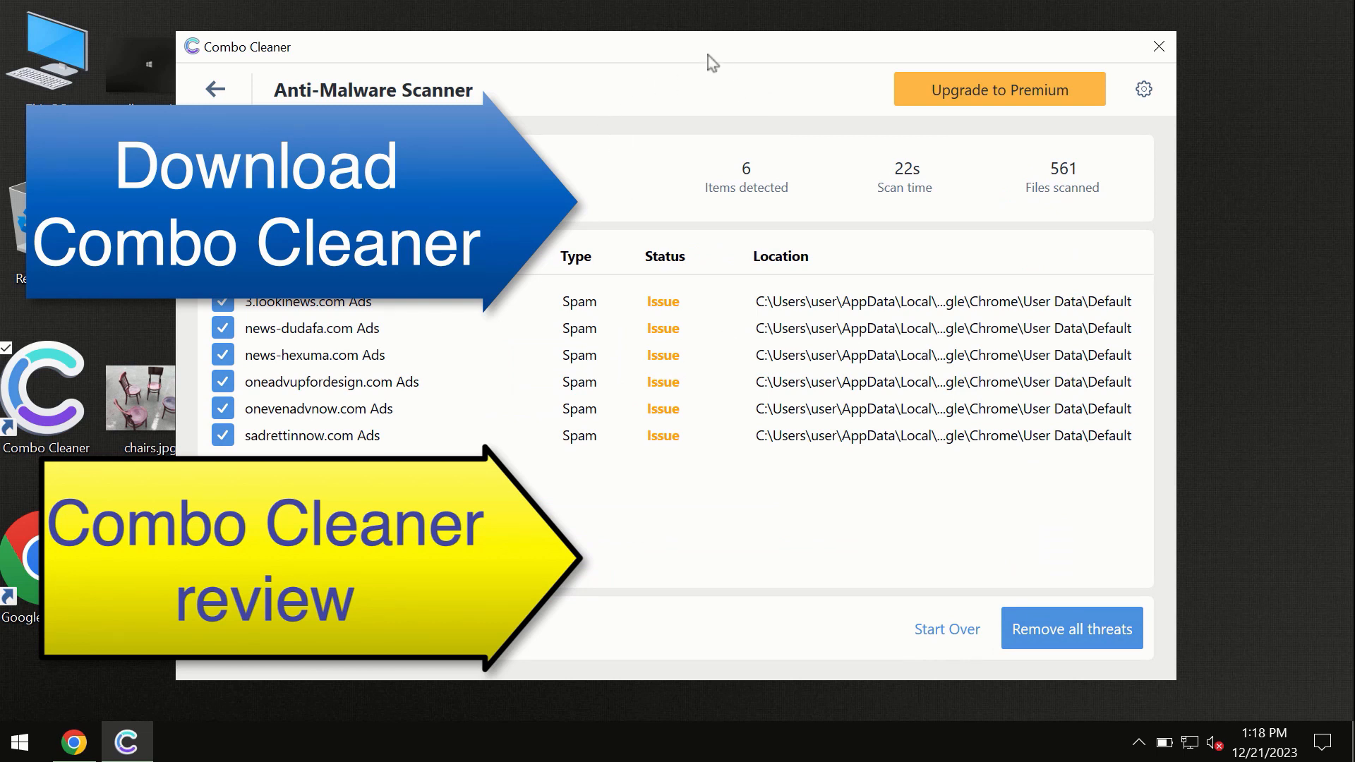
{"action": "mouse_move", "coordinate": [861, 135]}
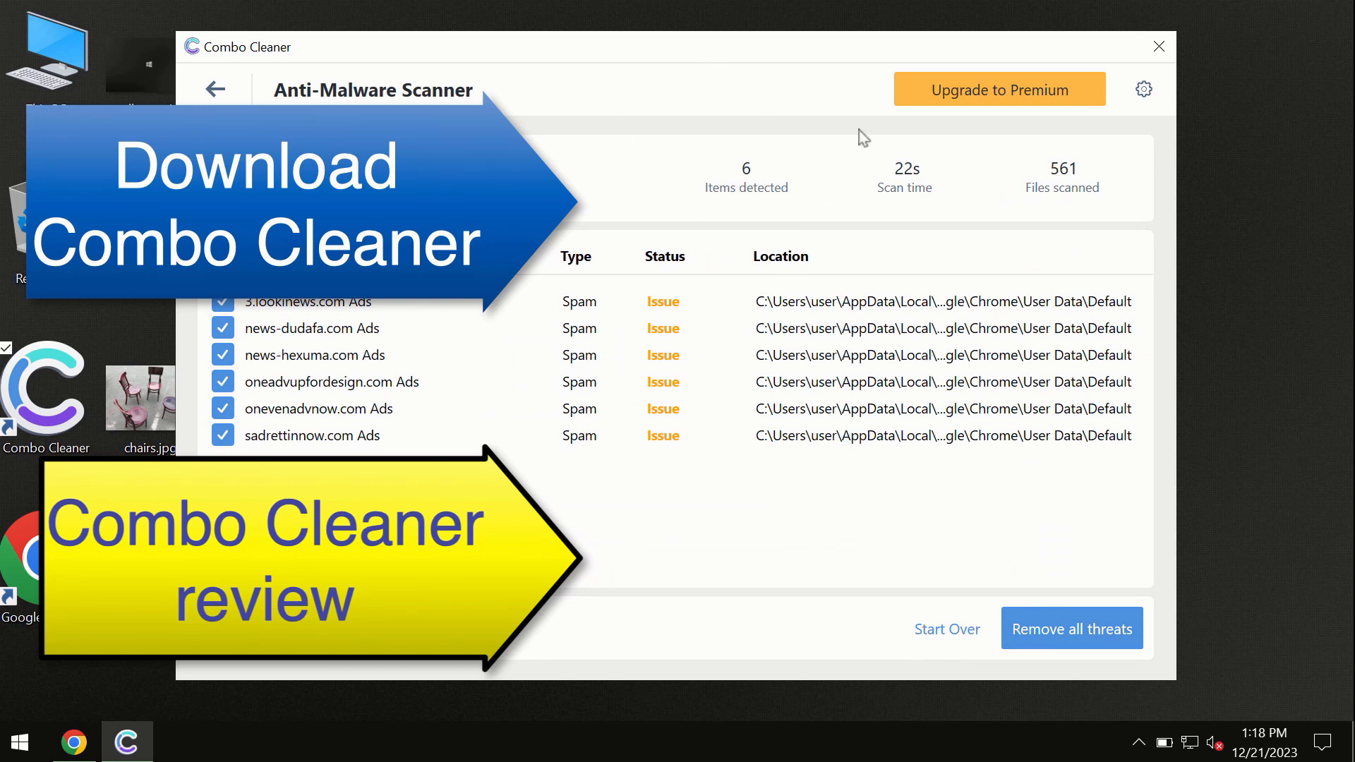
{"action": "mouse_move", "coordinate": [969, 100]}
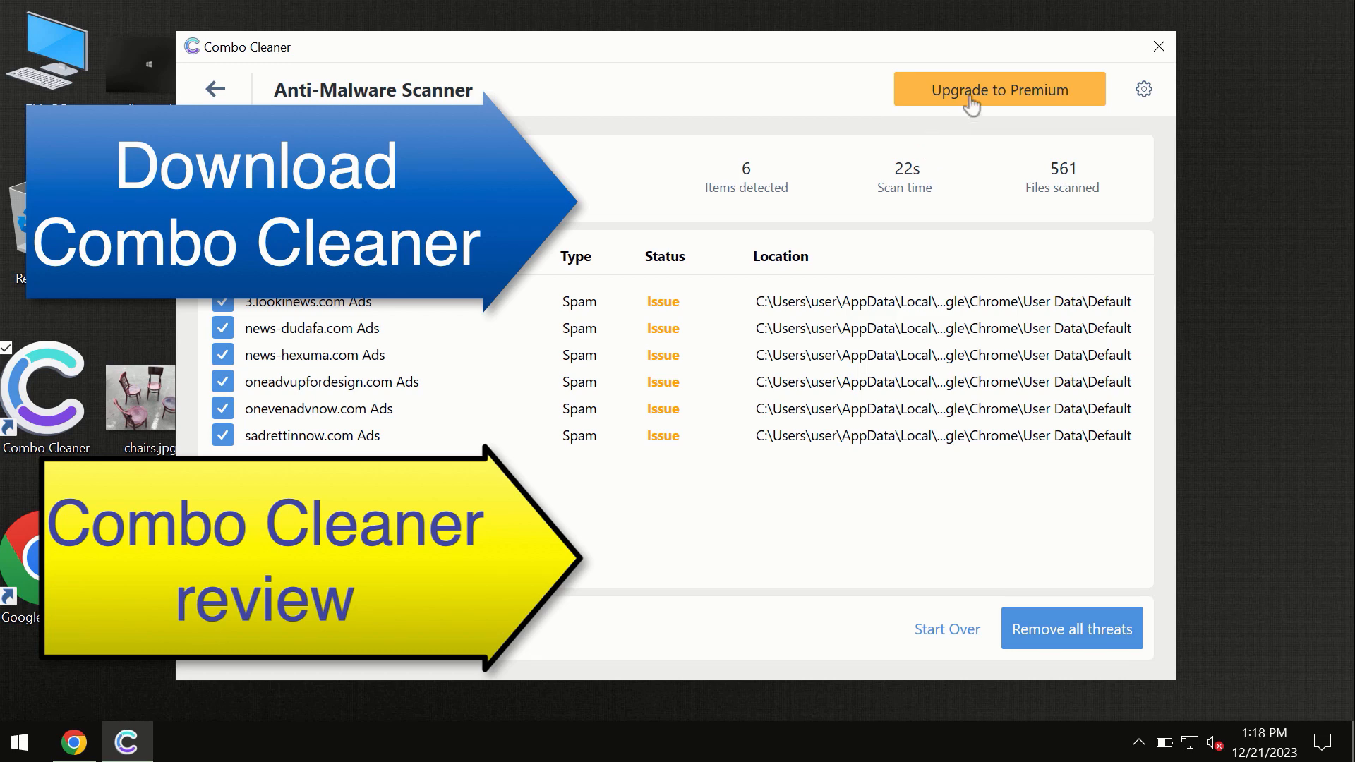
- Go to the Upgrade to Premium offer from the six-adware-threat scan results
{"action": "left_click", "coordinate": [999, 89]}
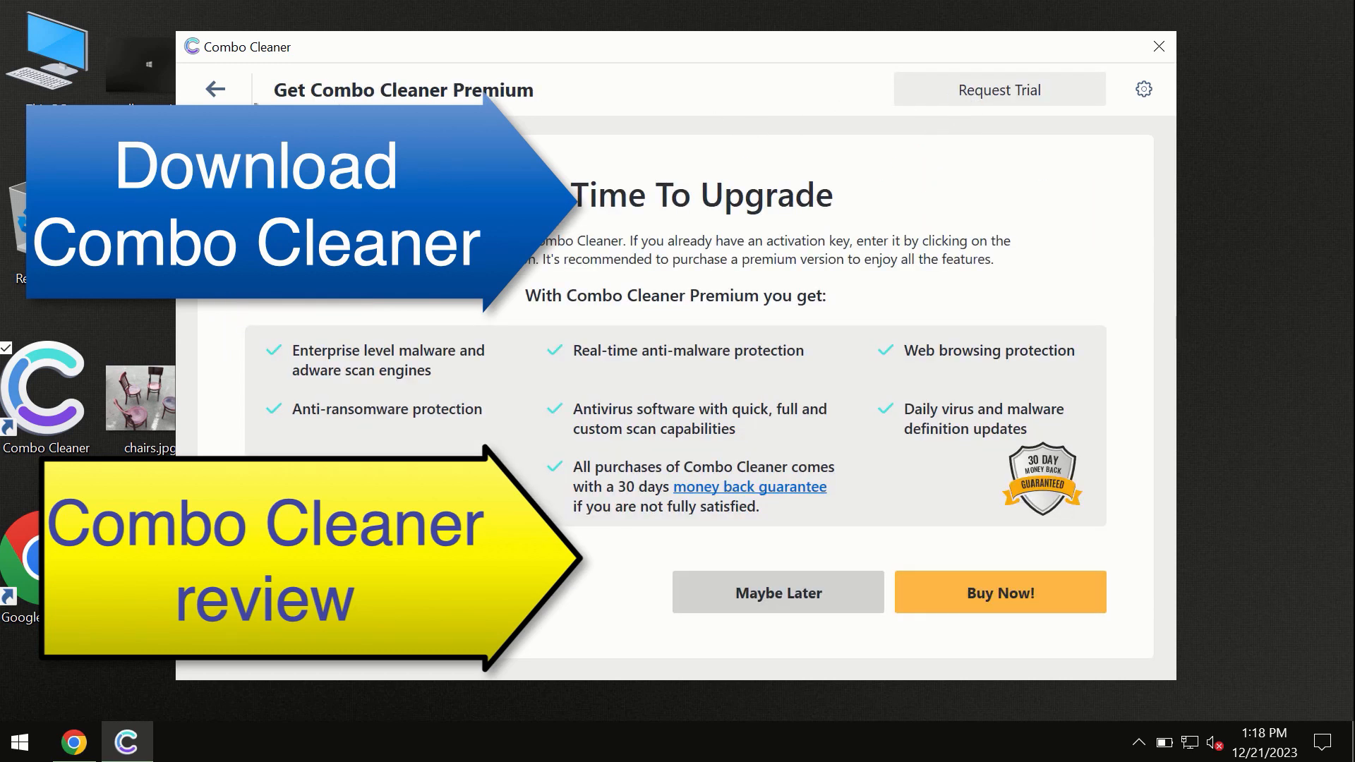